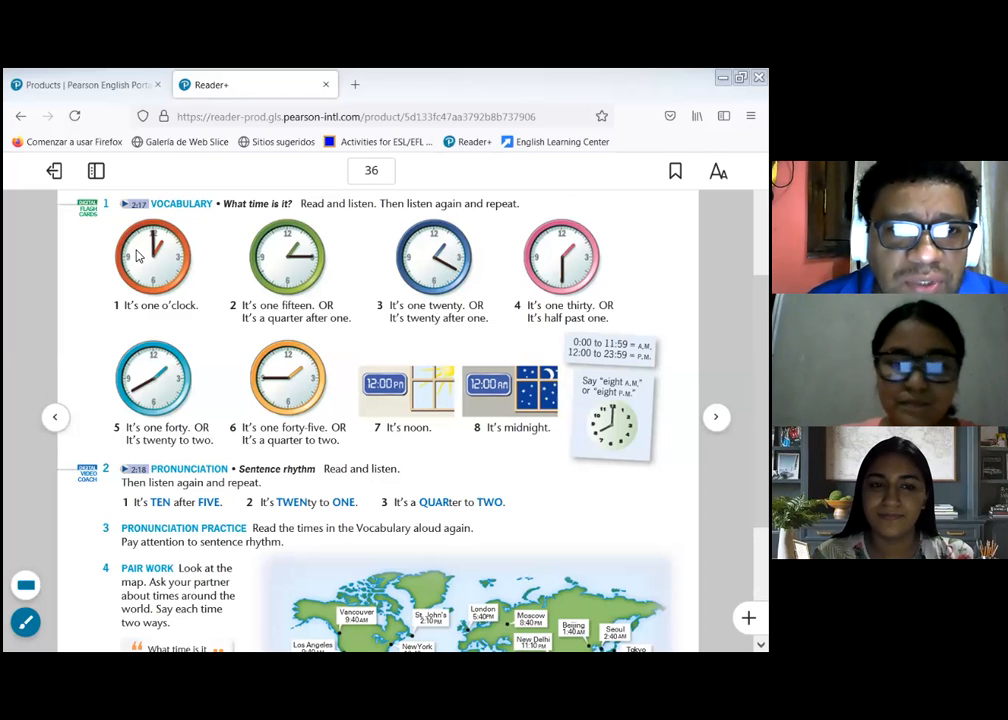
mouse_move(212, 210)
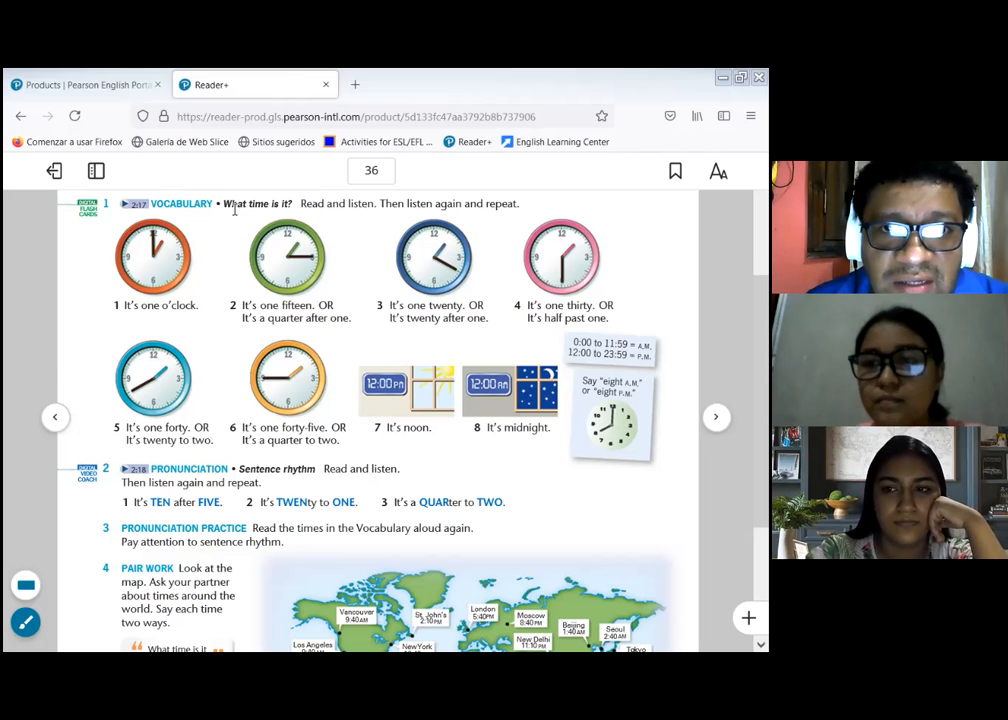
mouse_move(174, 252)
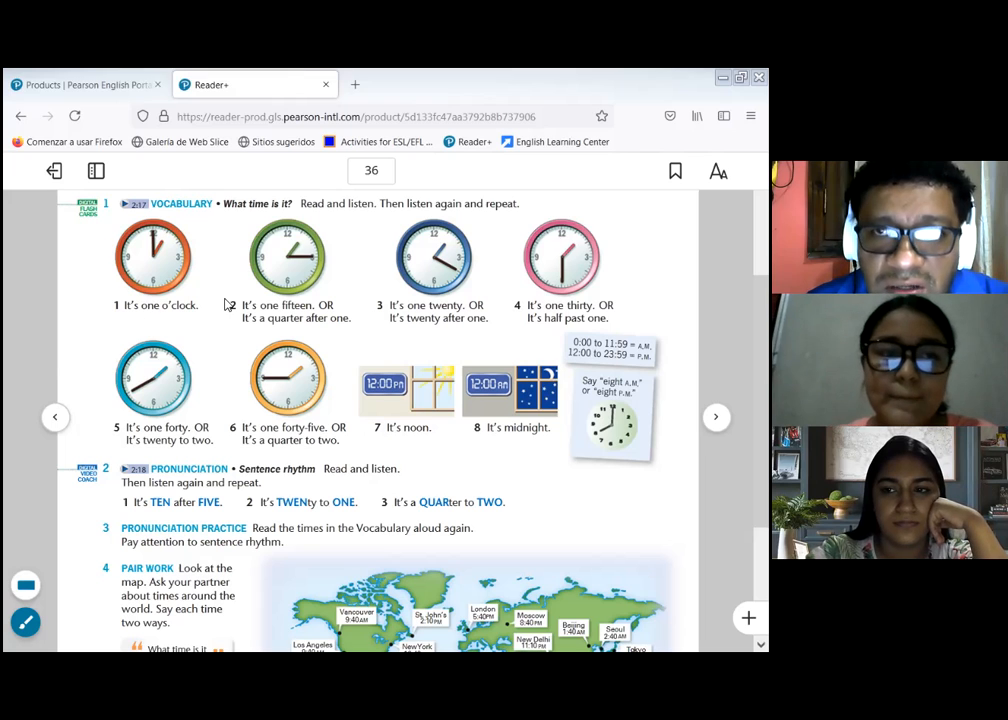
mouse_move(324, 278)
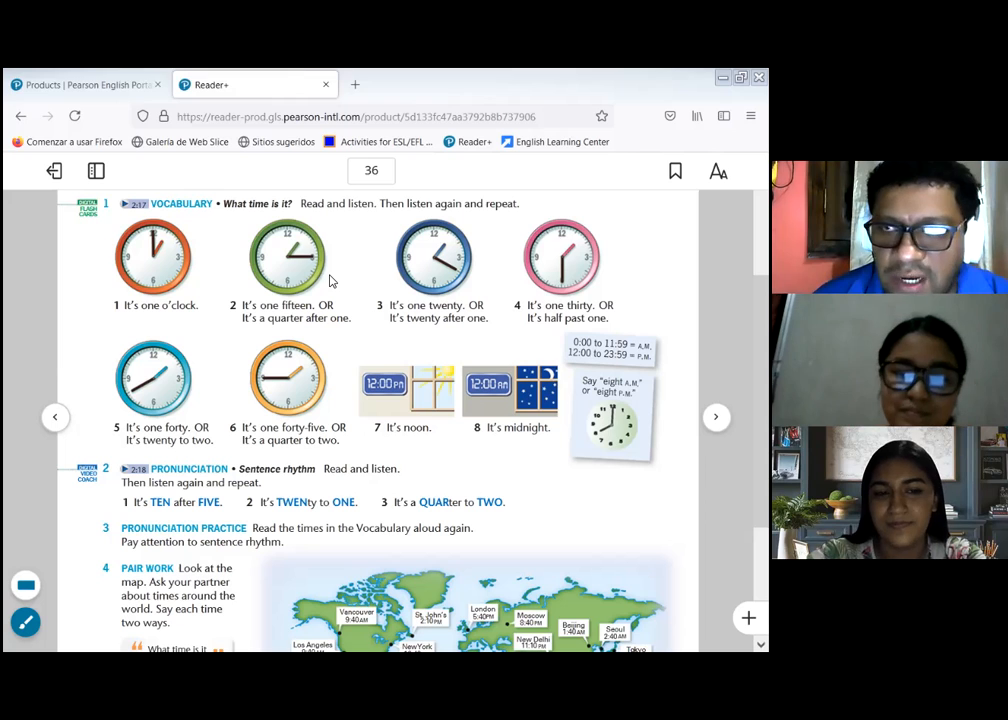
mouse_move(448, 338)
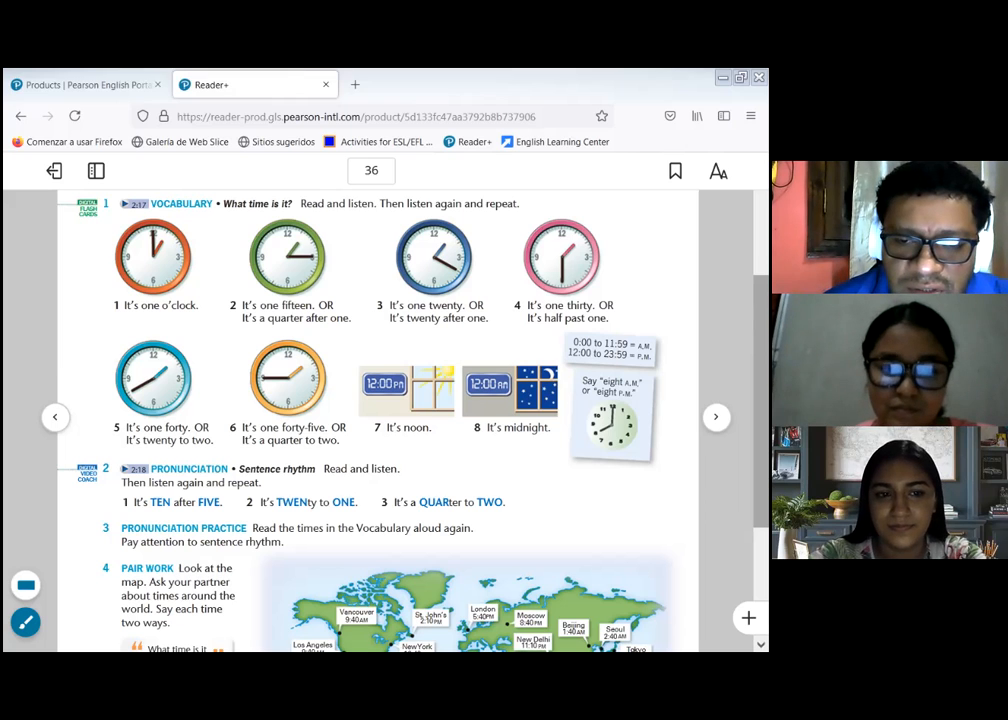
scroll("down", 3)
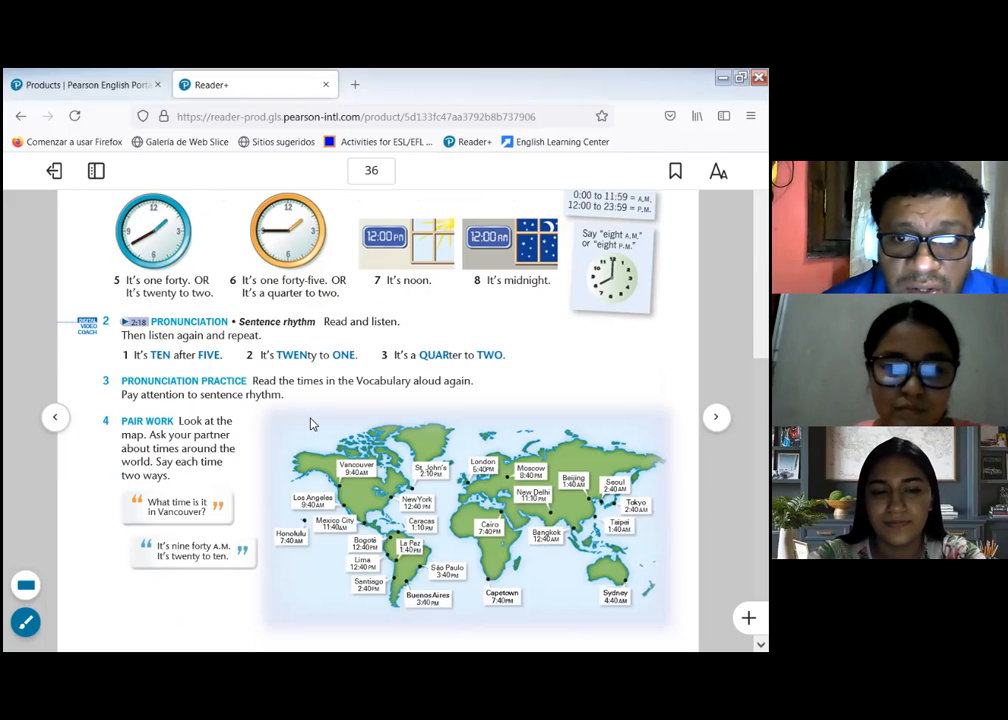
mouse_move(404, 418)
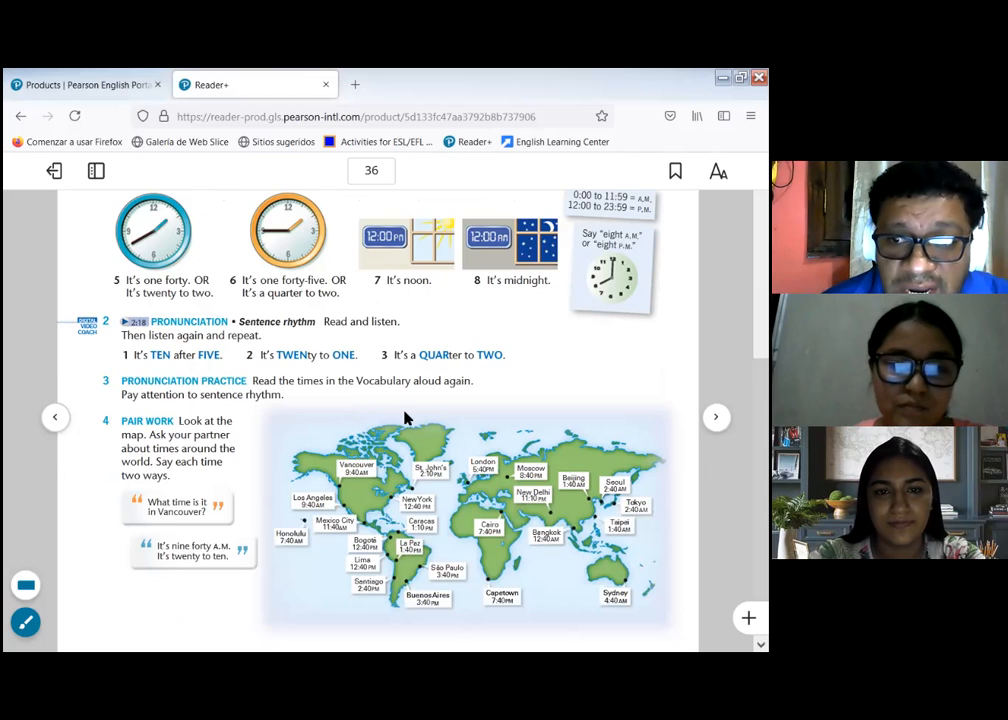
mouse_move(422, 424)
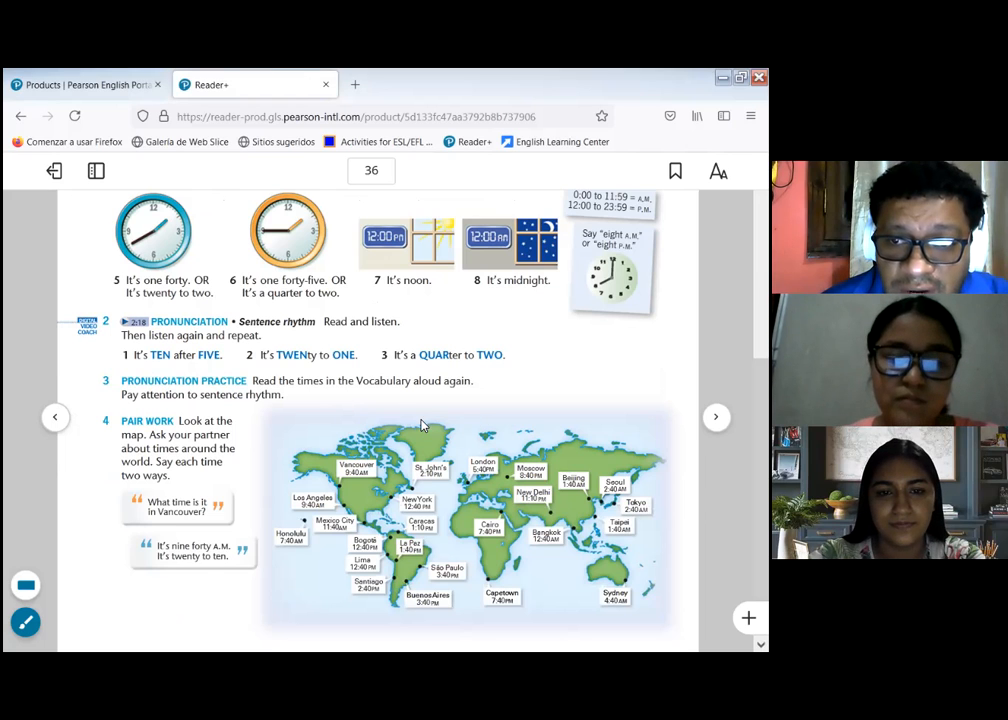
mouse_move(444, 460)
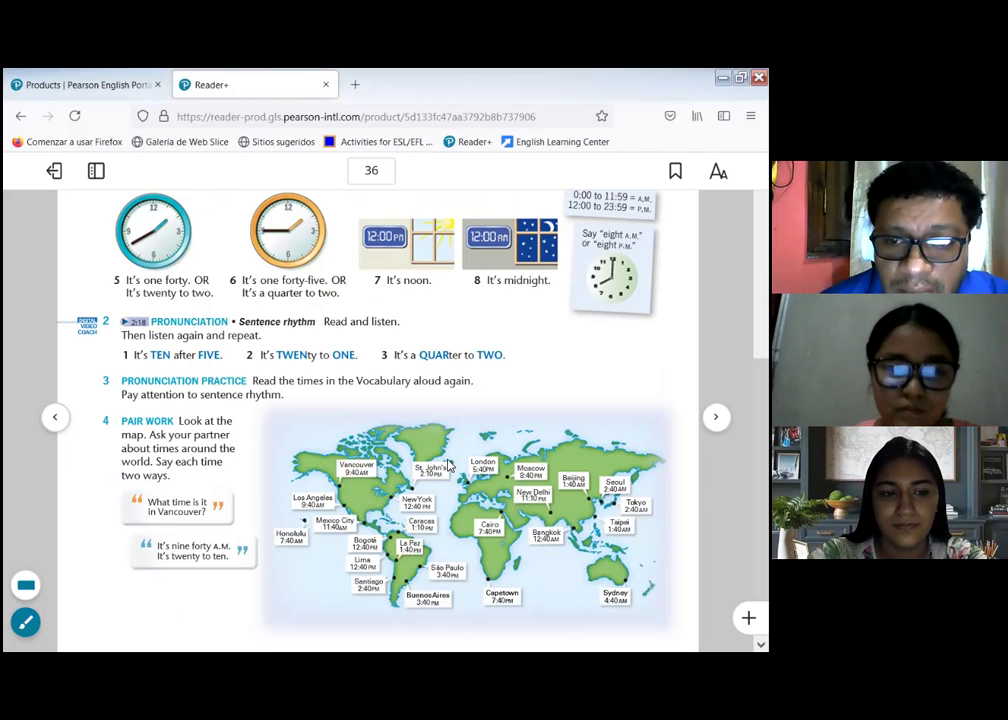
scroll("down", 3)
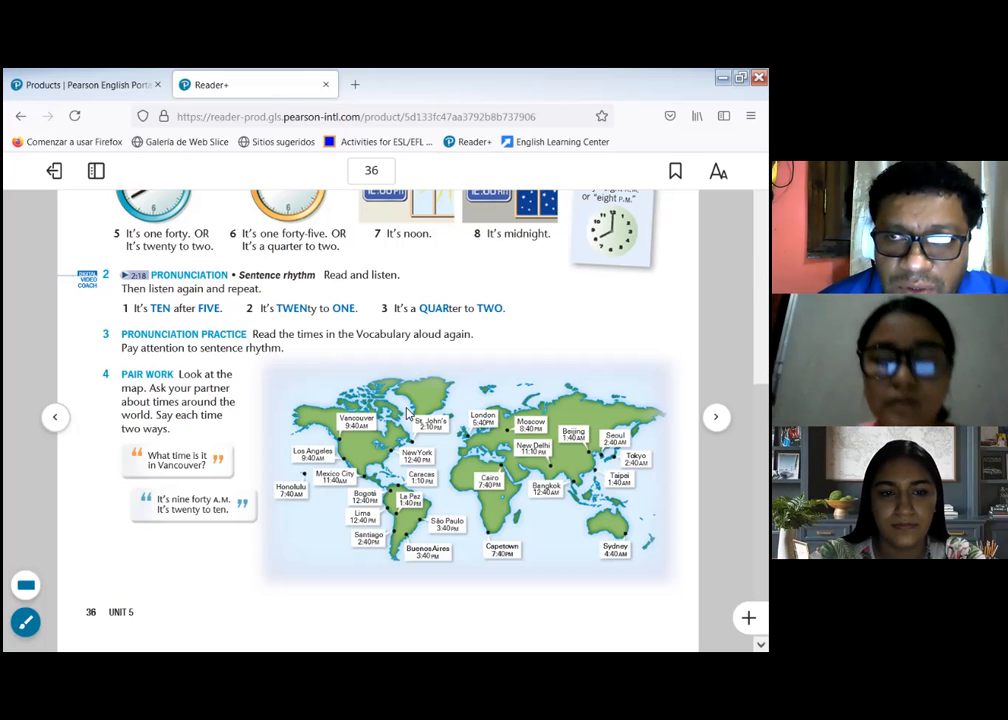
mouse_move(392, 410)
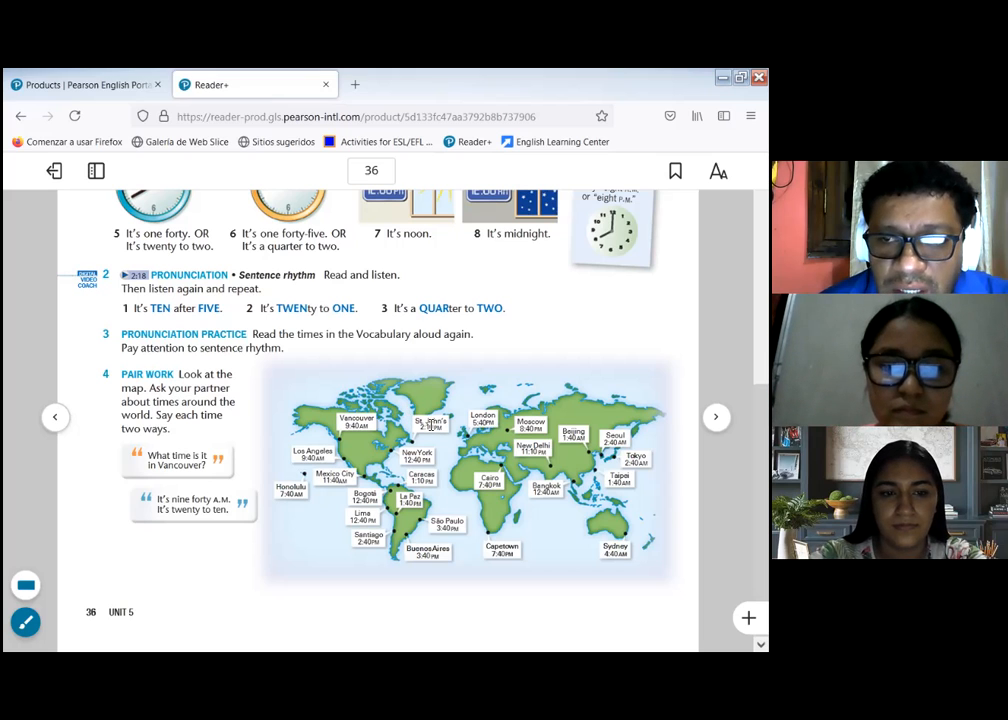
mouse_move(444, 434)
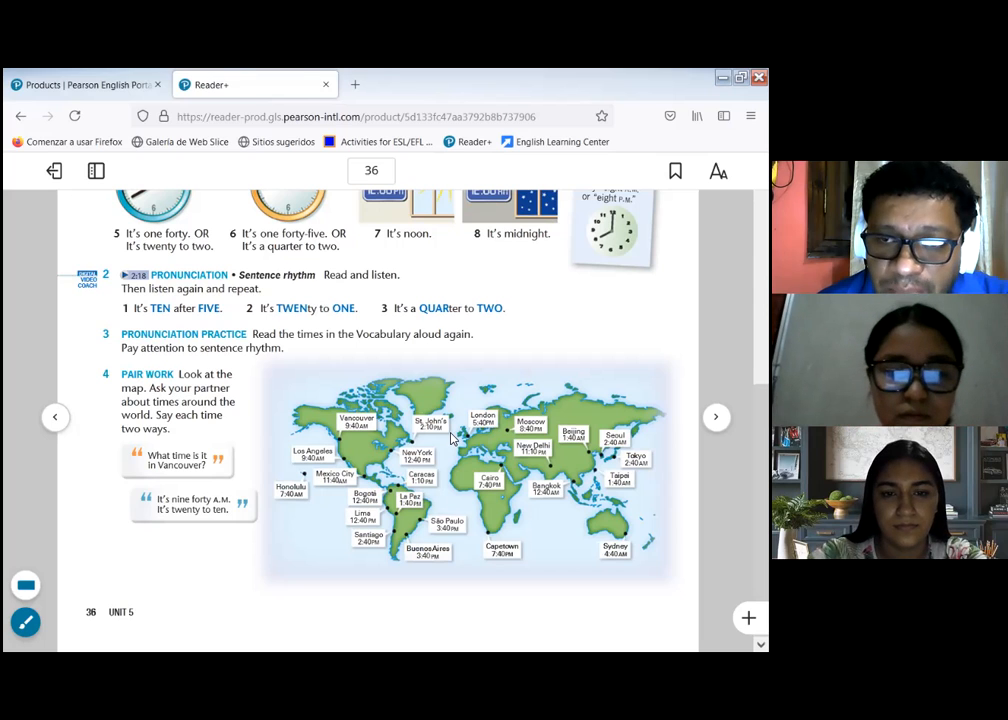
mouse_move(444, 438)
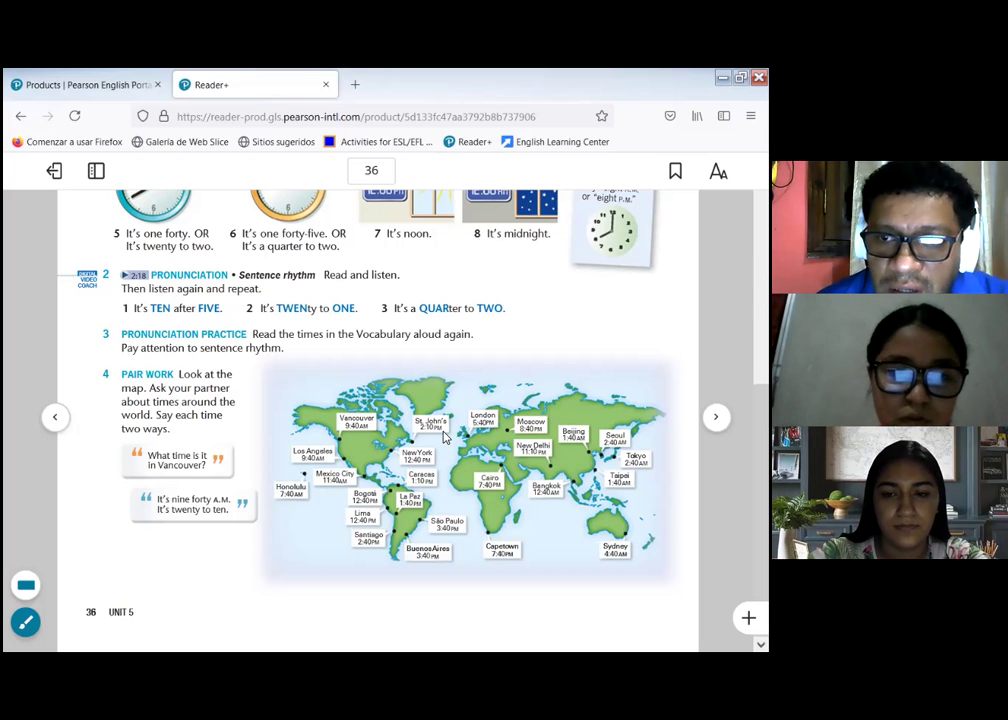
mouse_move(436, 460)
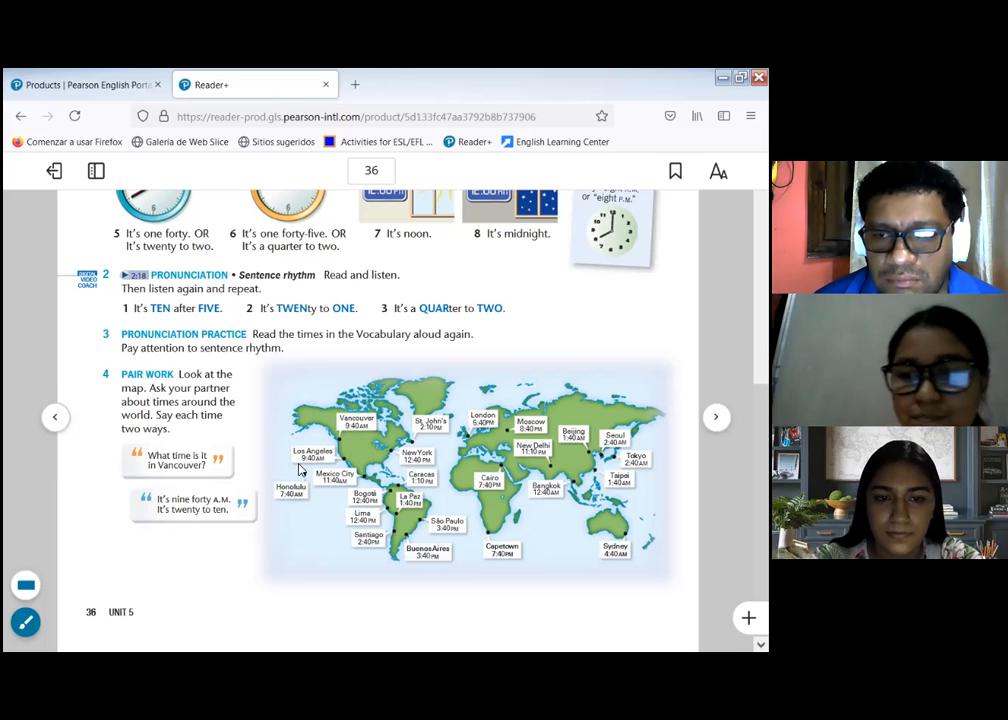
mouse_move(332, 488)
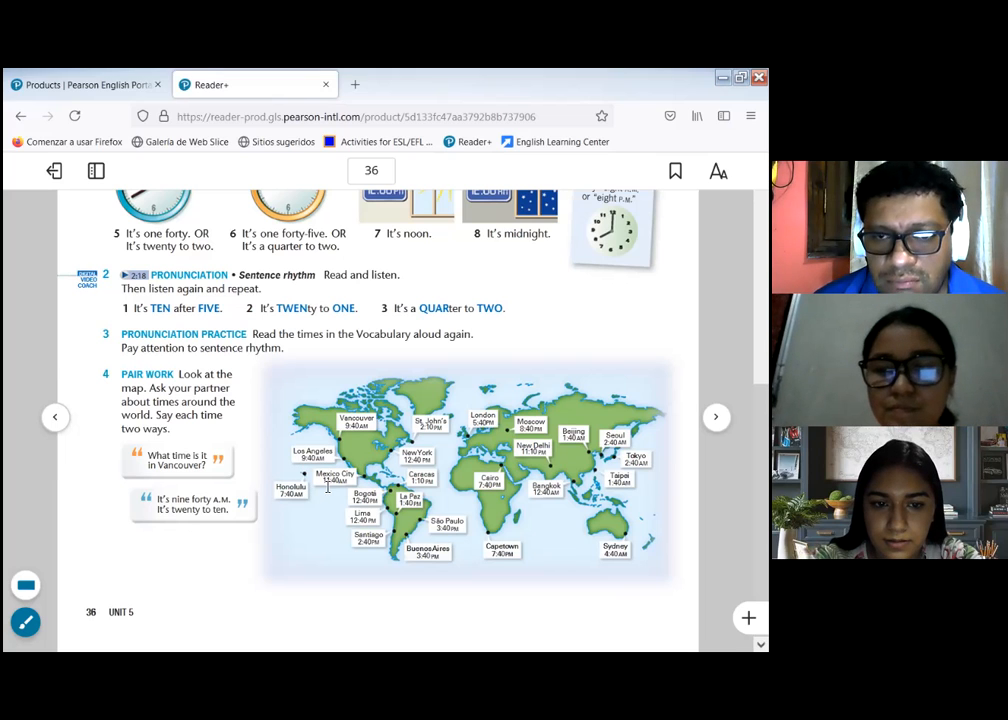